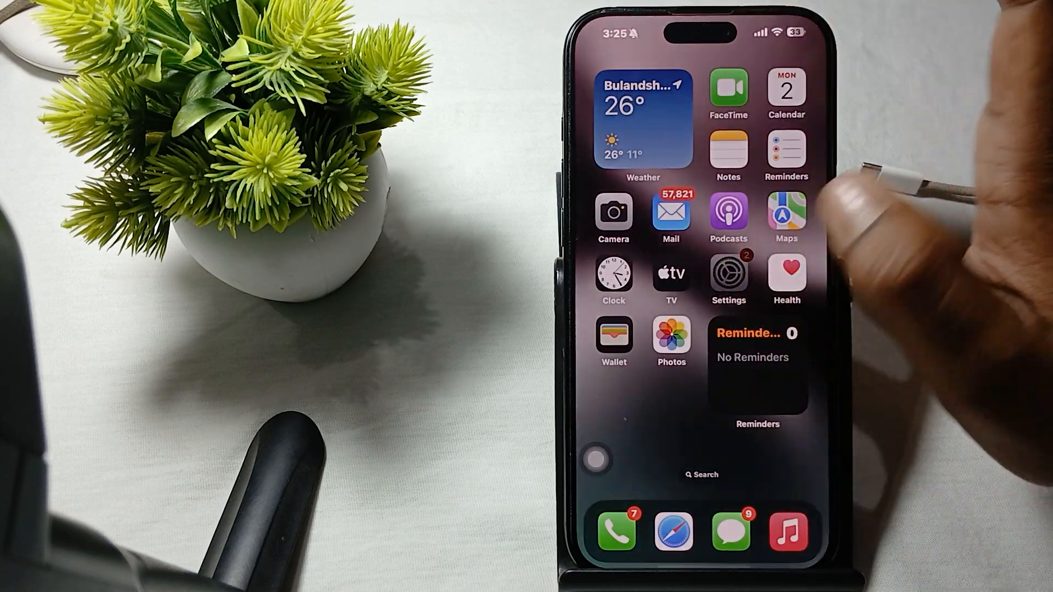
Step: Launch Settings from the home screen and enter an item in its main list
left_click(729, 271)
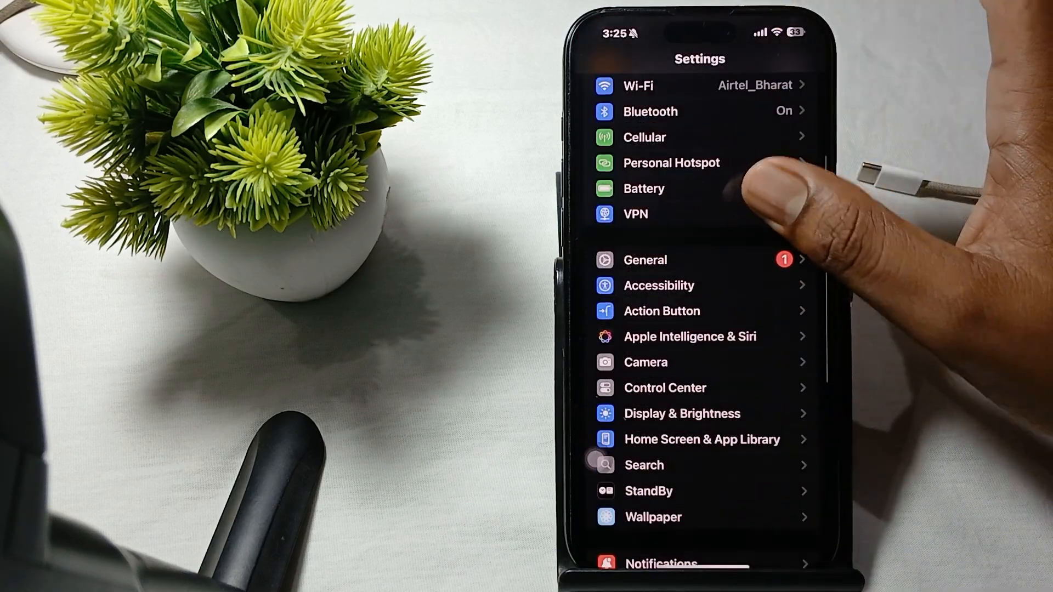
left_click(645, 260)
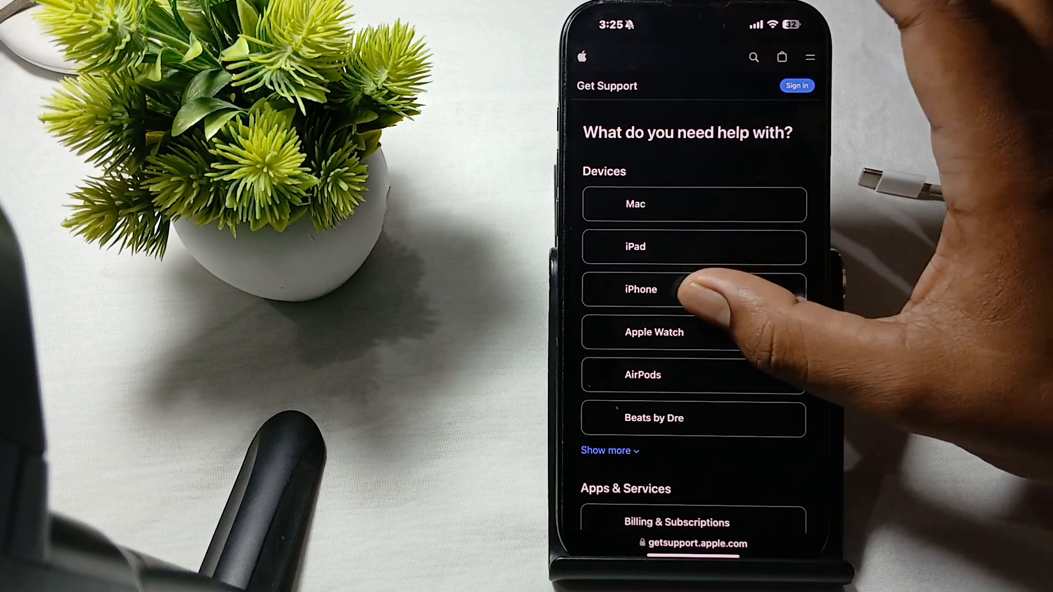
Step: Select iPhone under Devices on getsupport.apple.com
left_click(639, 289)
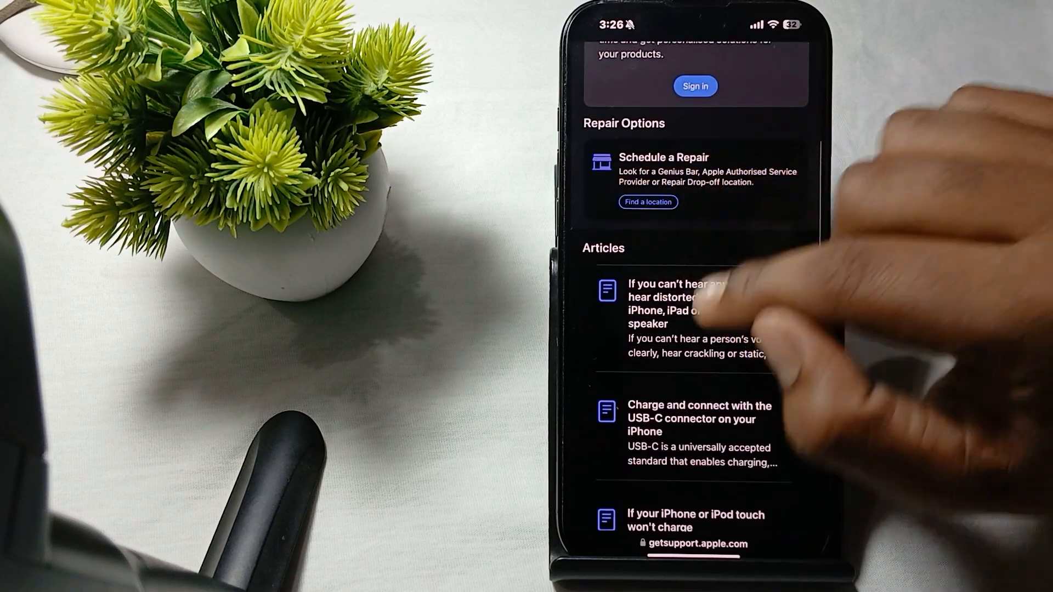
Step: Scroll the iPhone support page past Repair Options down to the Articles list
scroll("up", 3)
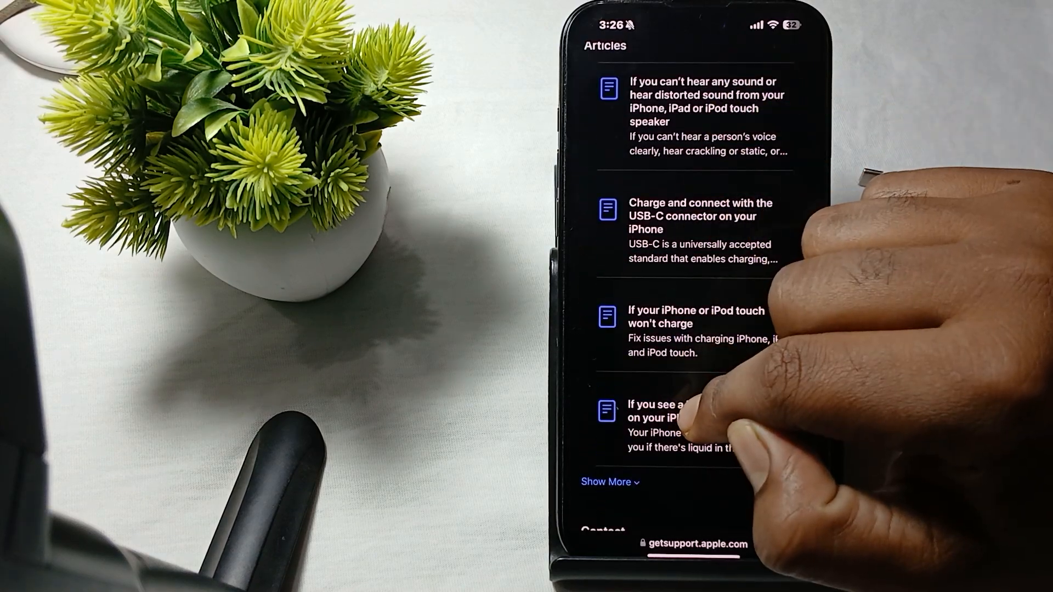